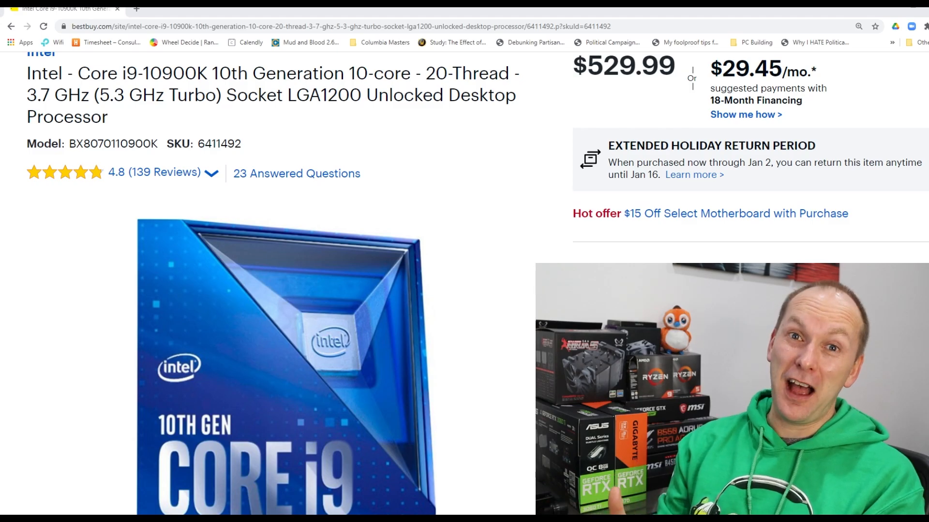
# Step: Show the GTX 1650 SUPER 'Awesome Performance' chart comparing it to the GTX 1650 and GTX 1050
pyautogui.click(423, 8)
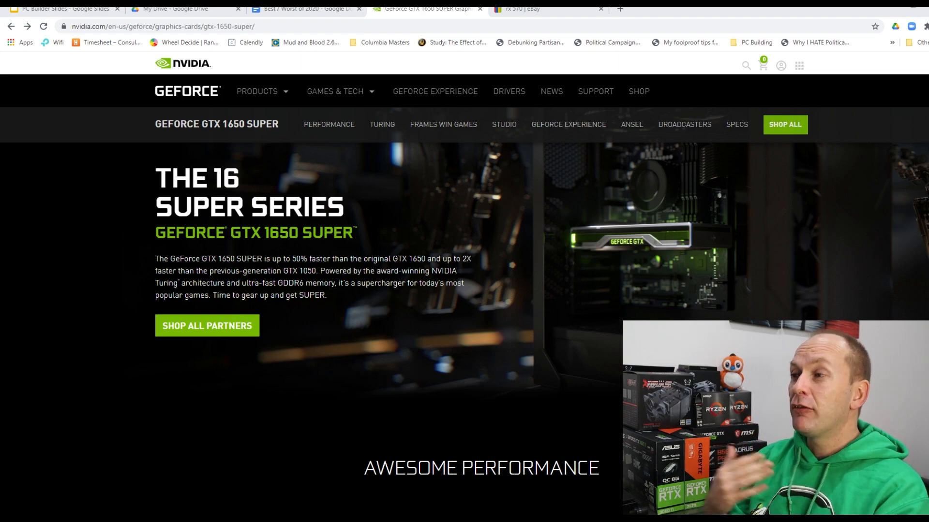
pyautogui.scroll(-3)
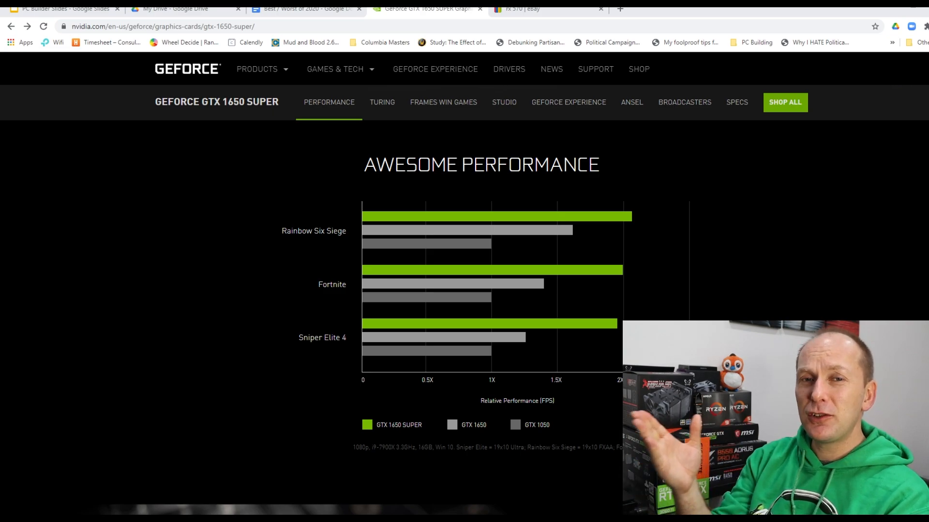
pyautogui.scroll(-3)
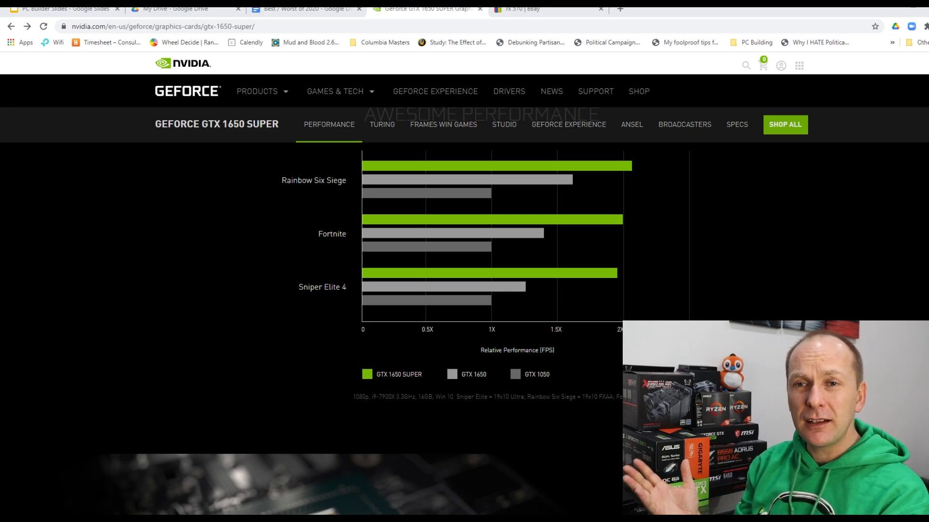
pyautogui.click(521, 9)
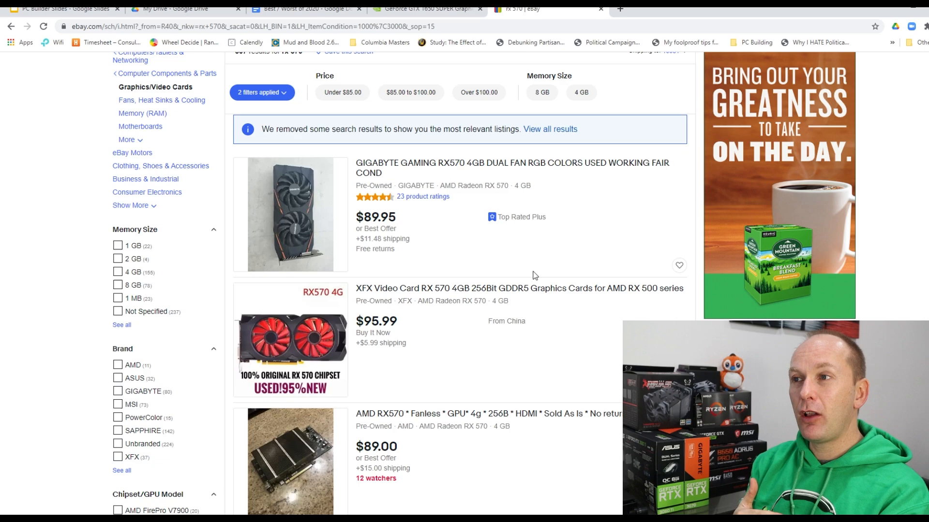
# Step: Scroll the RX 570 eBay results down to a pre-owned XFX RX 570 4GB listing at $110
pyautogui.scroll(-3)
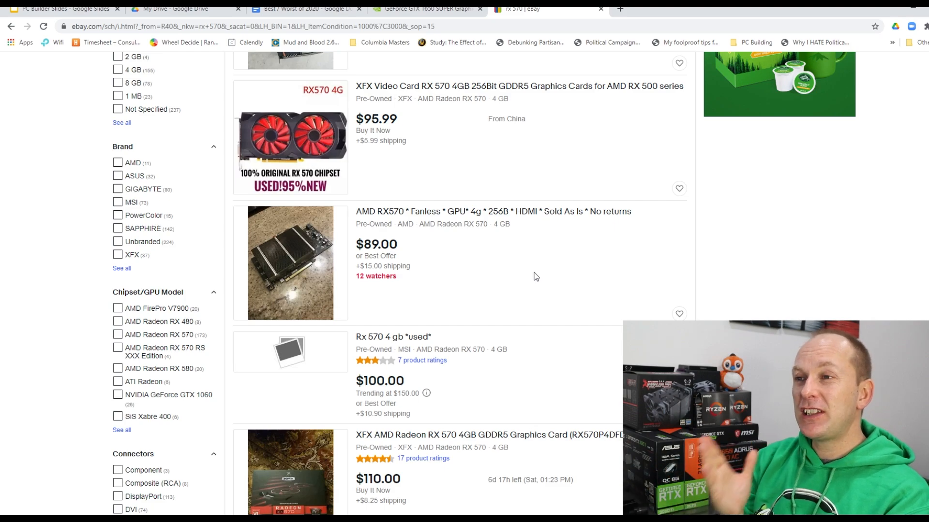
pyautogui.scroll(-3)
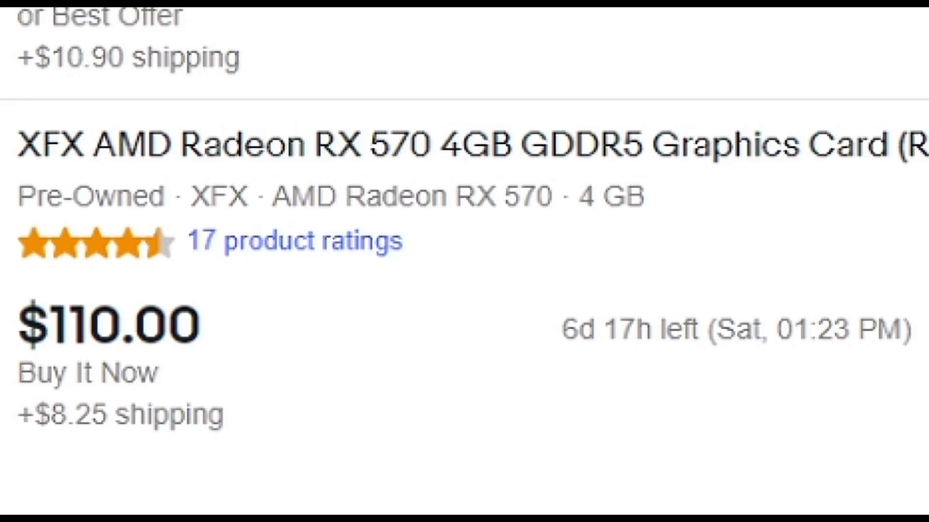
# Step: Switch to the AMD Radeon RX 5500 XT product overview tab
pyautogui.click(545, 16)
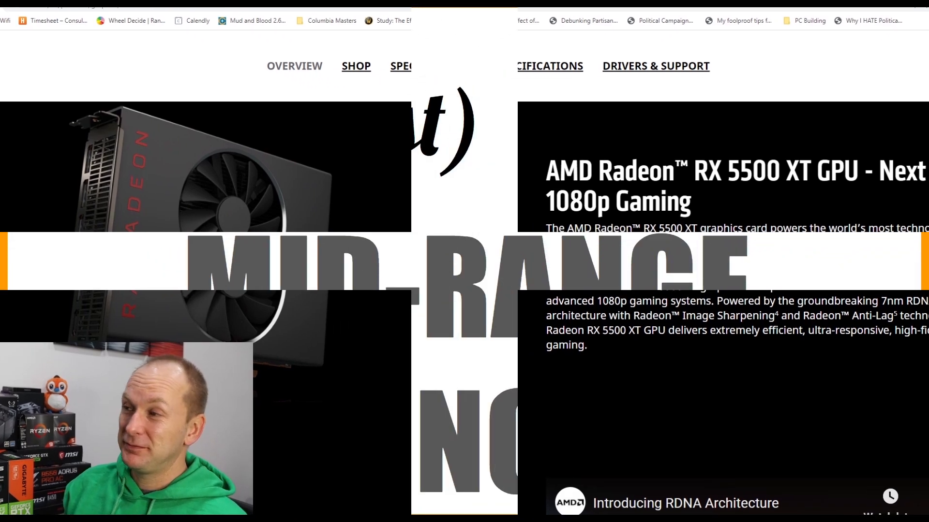
# Step: Show the RX 5600 XT spec image listing 6 GB GDDR6 memory and 2304 stream processors
pyautogui.click(545, 8)
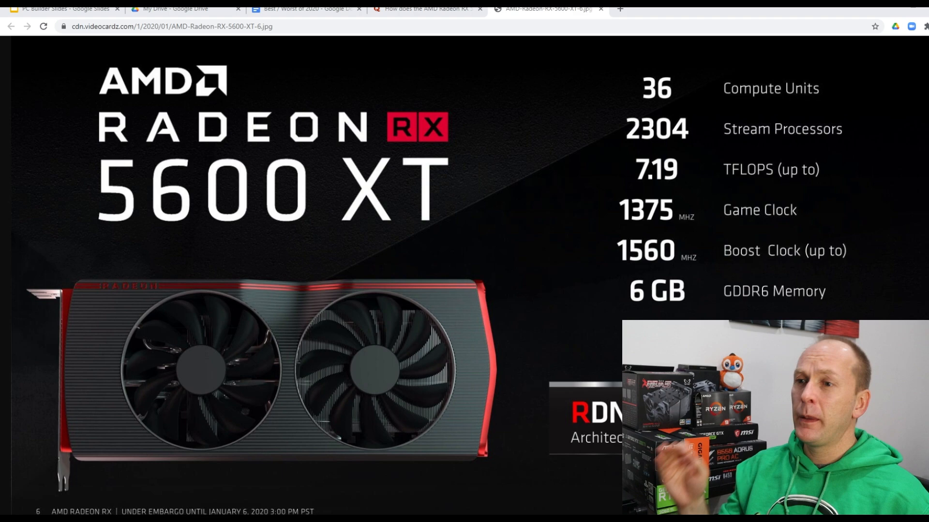